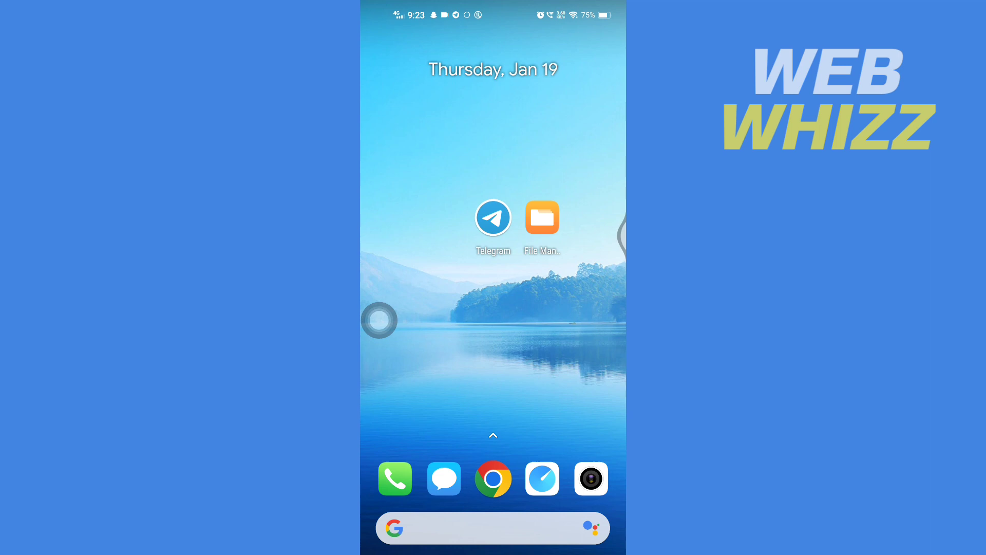
Launch Telegram from the home screen to show the chat list
left_click(493, 217)
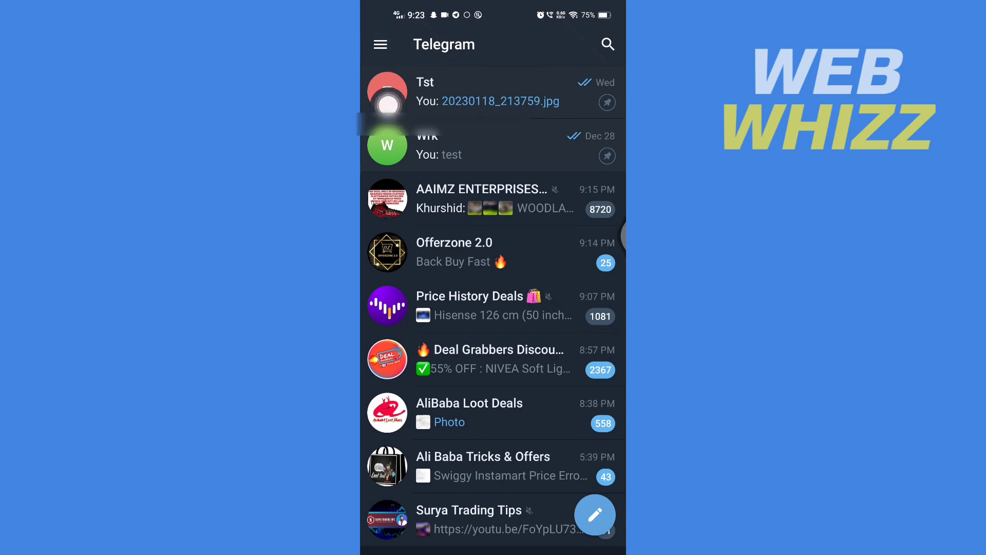
Reach Data and Storage via the main menu's Settings
left_click(380, 43)
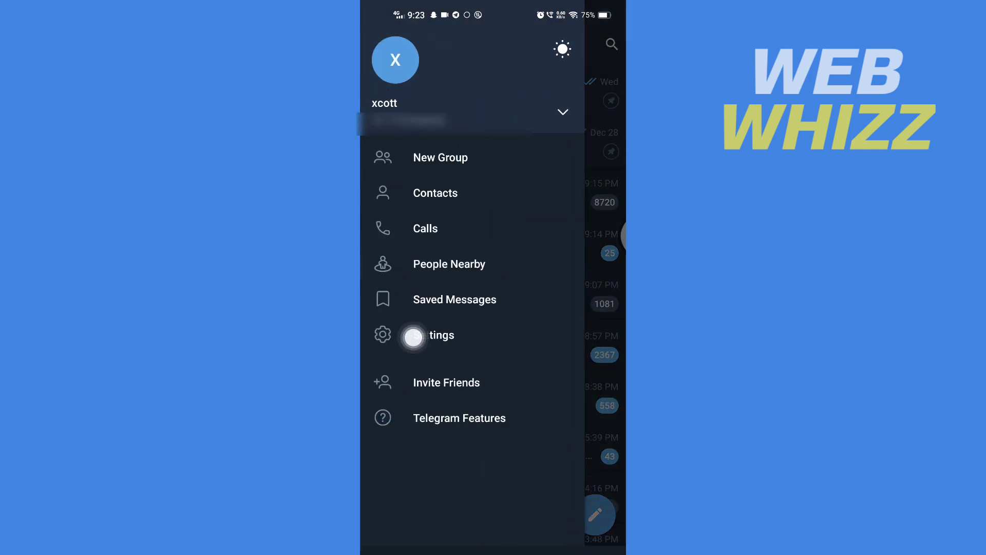
left_click(415, 335)
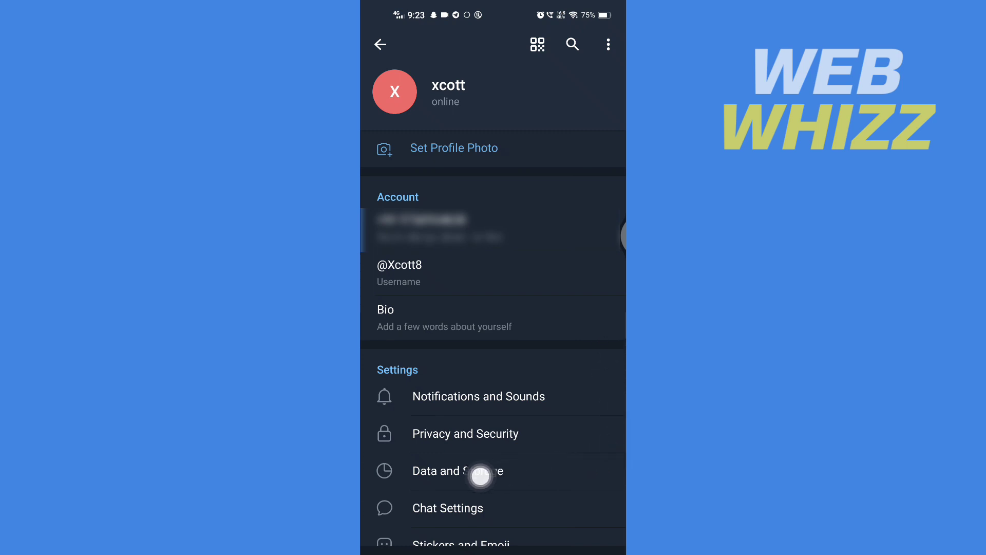
left_click(481, 471)
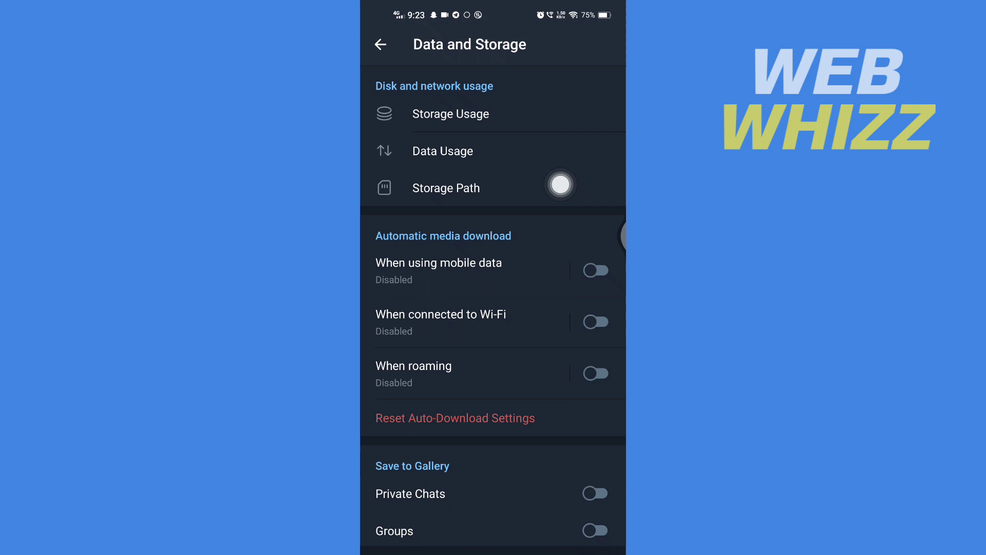
Review Storage Path choices, keep internal storage, and return to the home screen
left_click(471, 188)
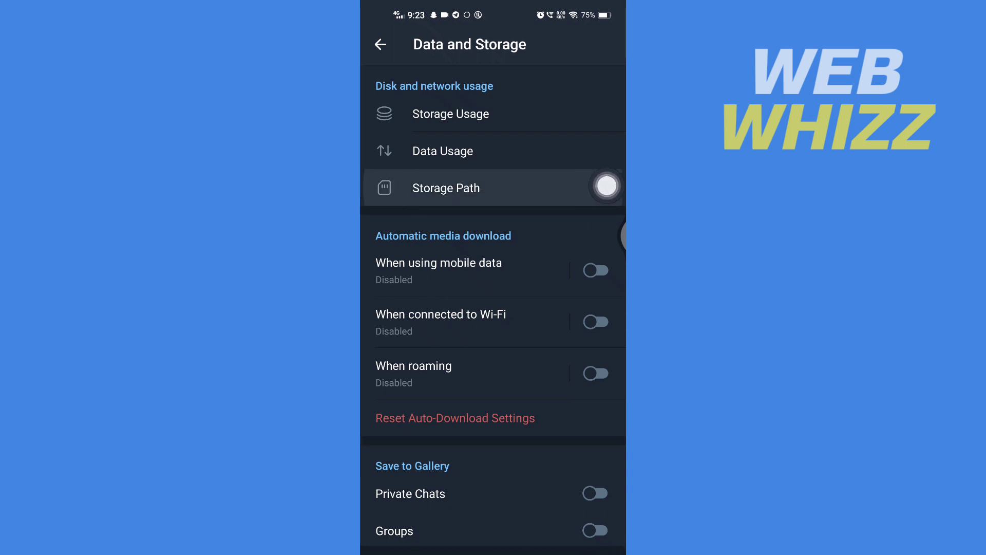
left_click(446, 187)
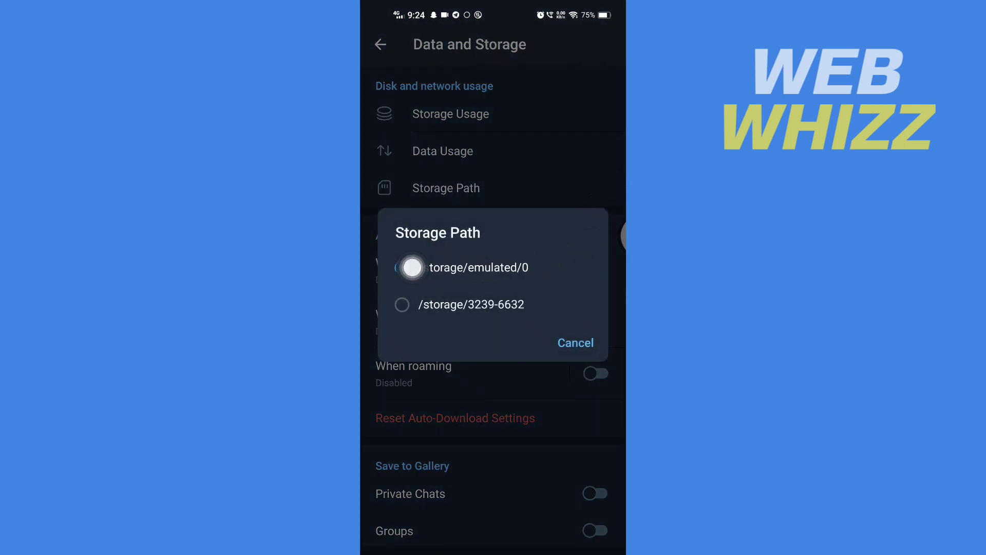
left_click(402, 267)
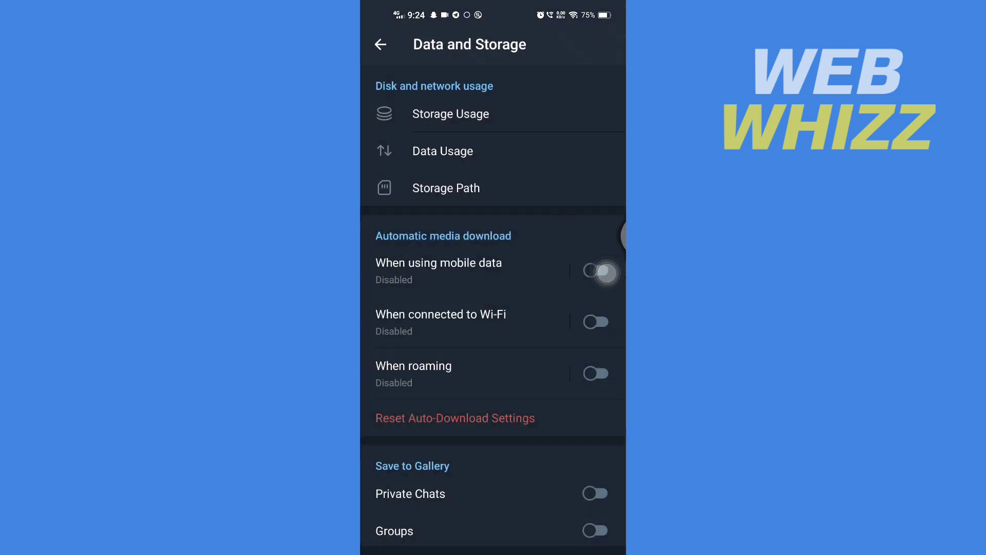
key("HOME")
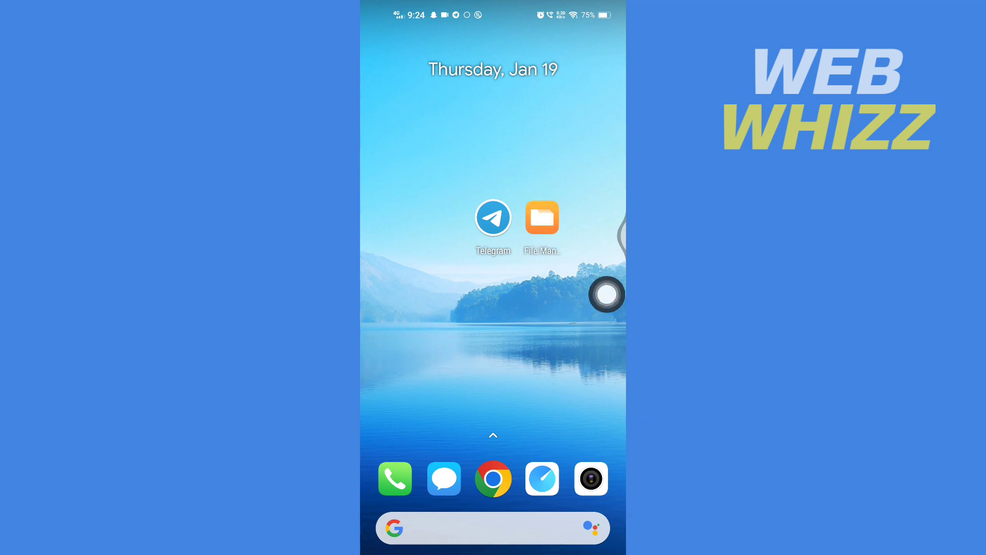
Search File Manager for 'tele' to list the Telegram folders, including org.telegram.messenger
left_click(542, 217)
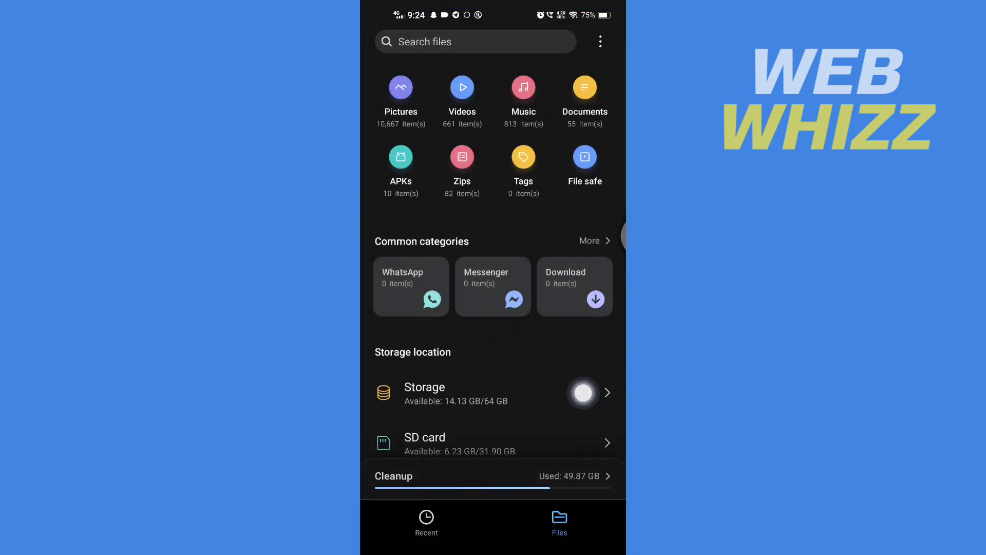
left_click(425, 392)
type("t")
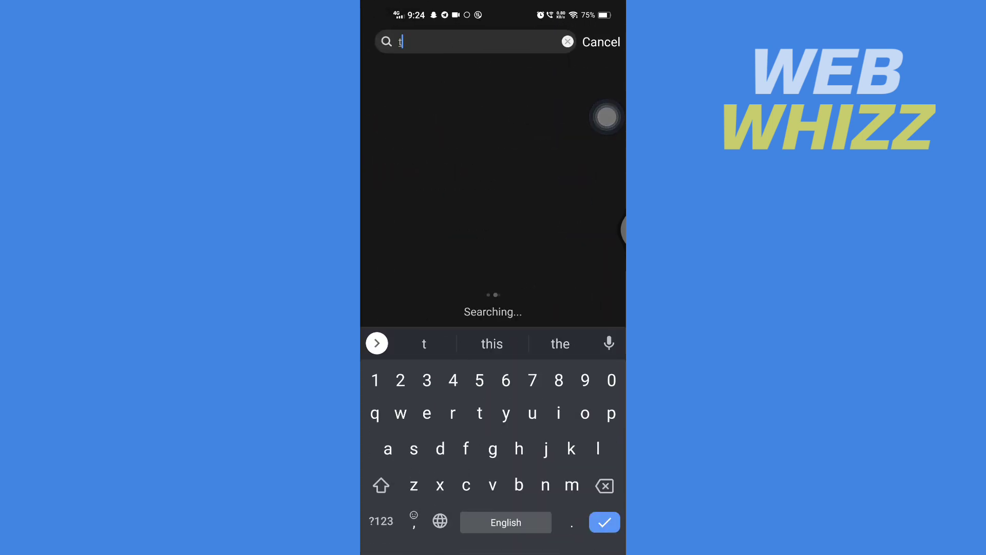
type("ele")
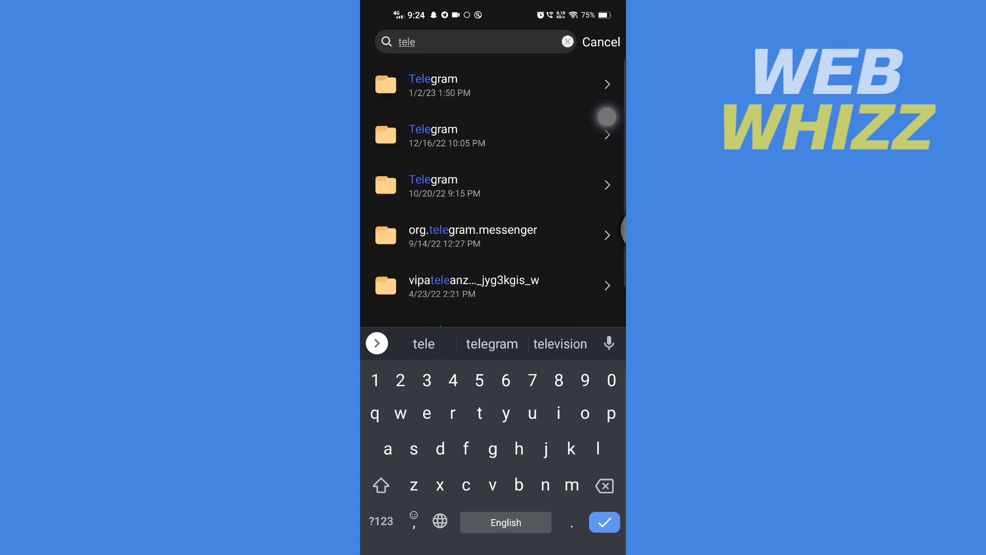